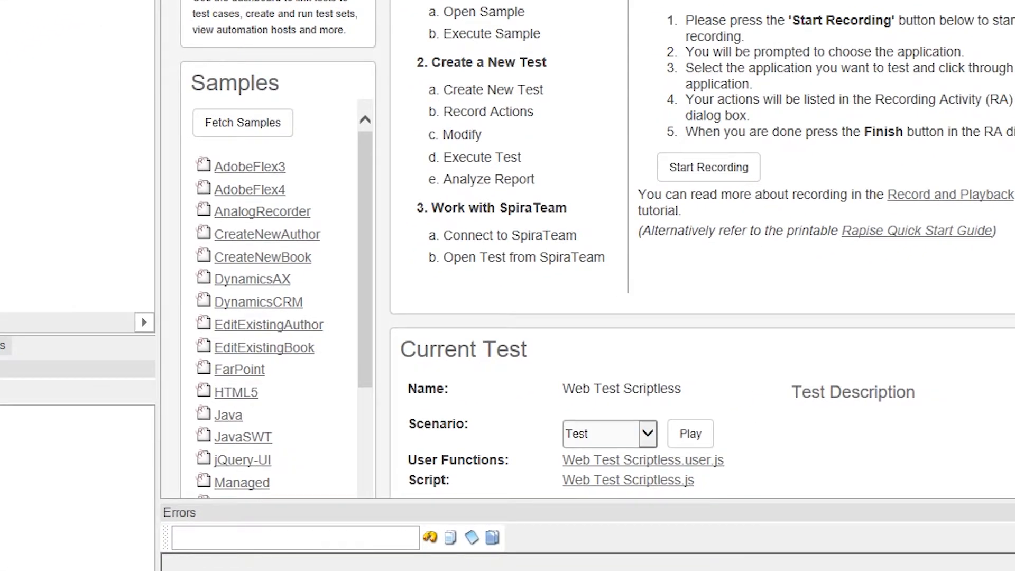
{"action": "mouse_move", "coordinate": [322, 104]}
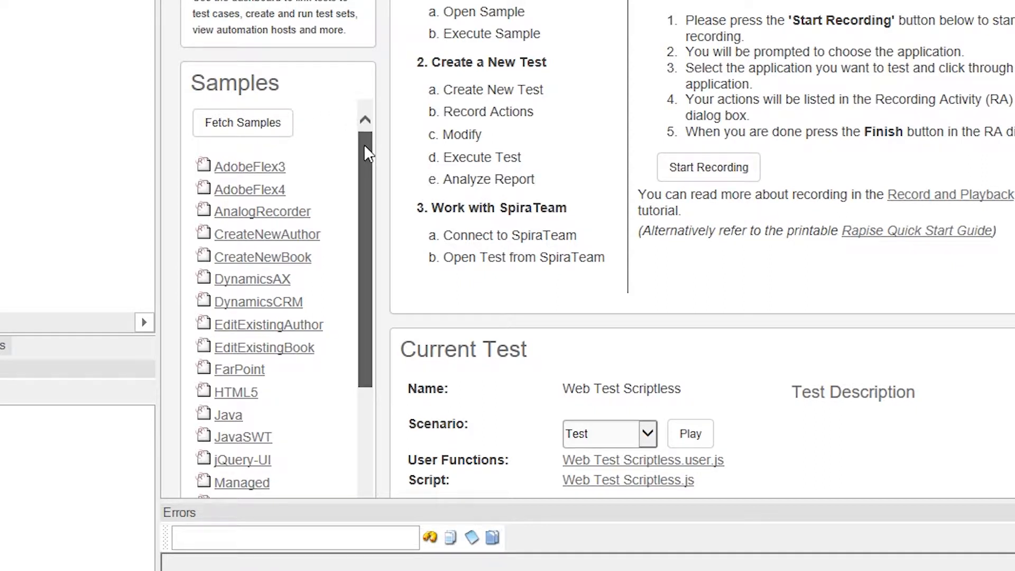
From the Test tab, open the RVL scenario sheet, then the Web Test Scriptless functions file.
{"action": "scroll", "scroll_direction": "down", "scroll_amount": 3}
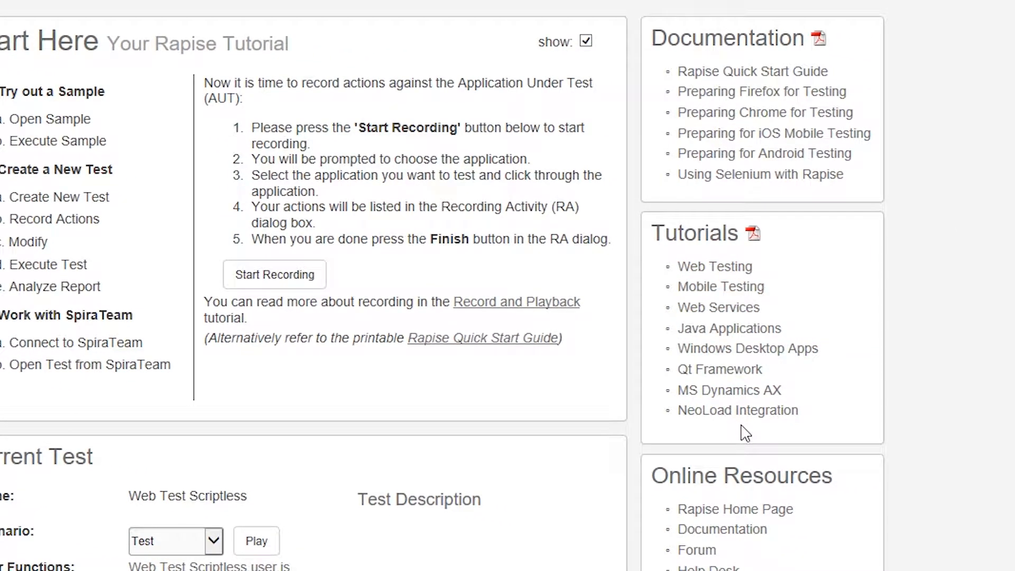
{"action": "scroll", "scroll_direction": "down", "scroll_amount": 3}
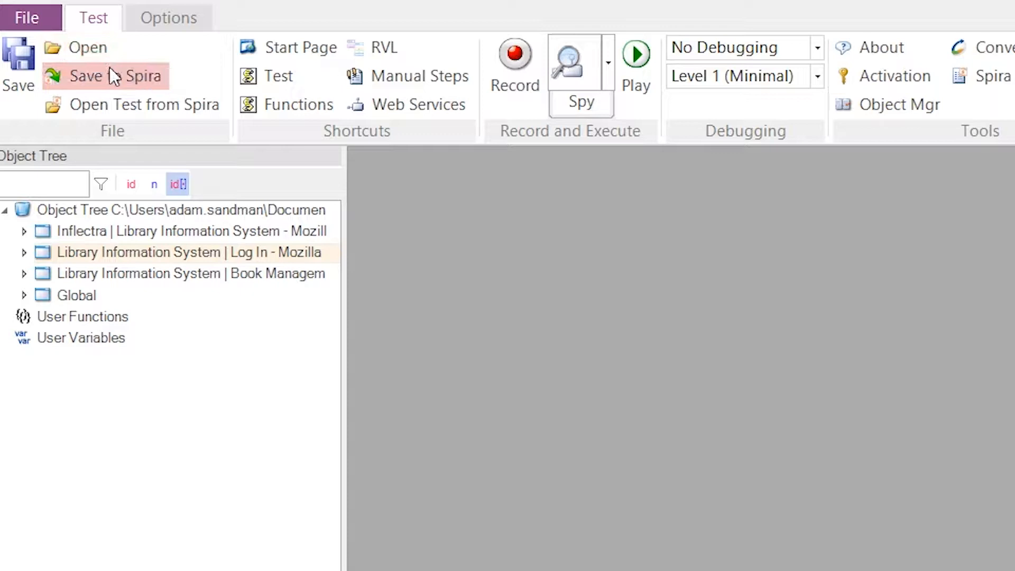
{"action": "mouse_move", "coordinate": [113, 76]}
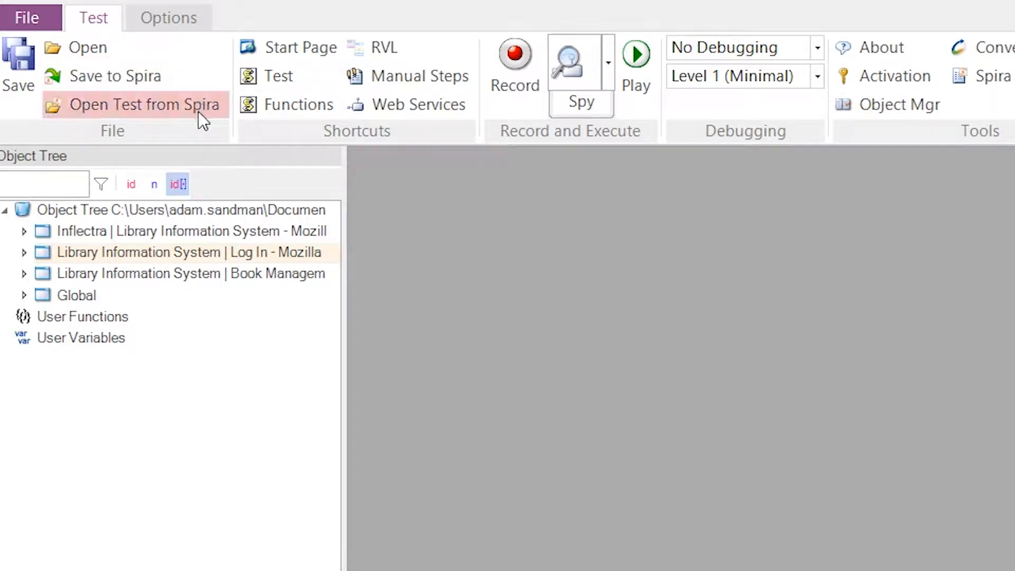
{"action": "mouse_move", "coordinate": [146, 104]}
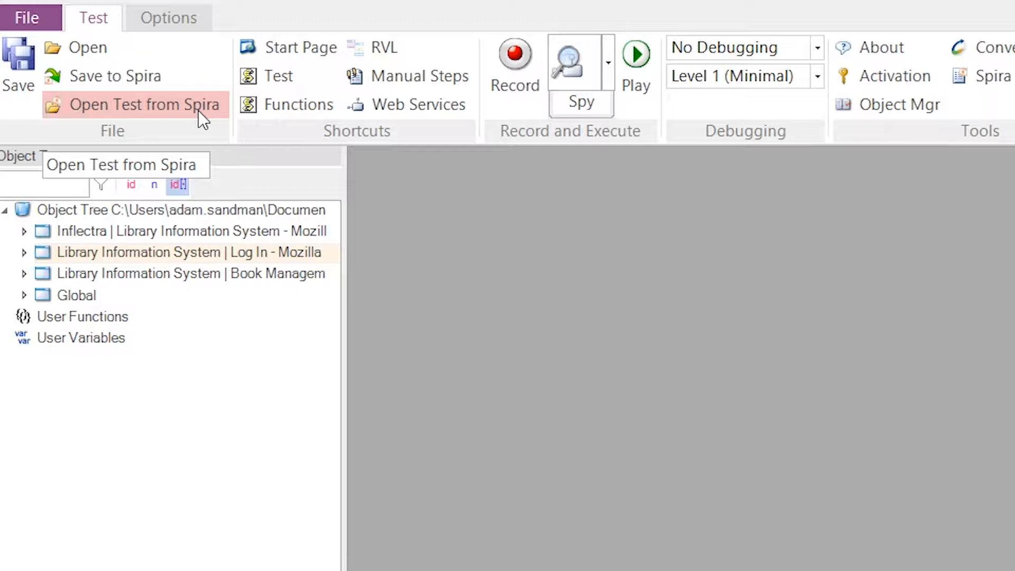
{"action": "mouse_move", "coordinate": [214, 109]}
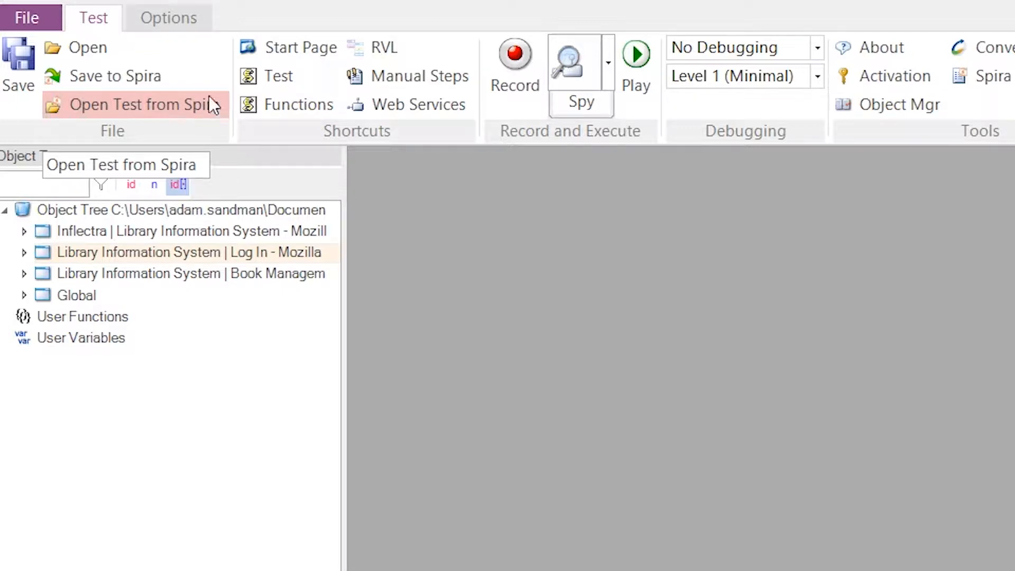
{"action": "mouse_move", "coordinate": [278, 75]}
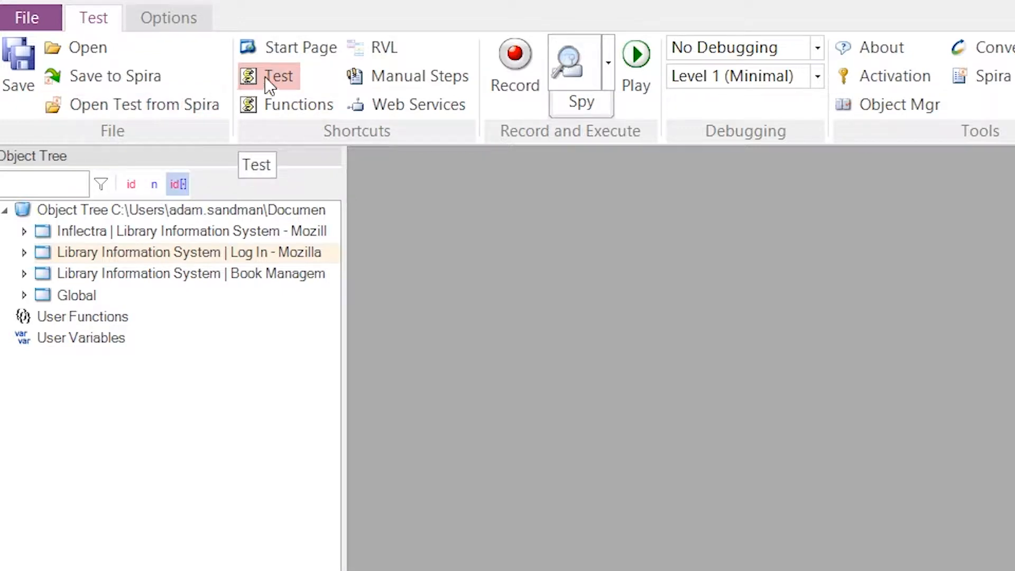
{"action": "left_click", "coordinate": [279, 75]}
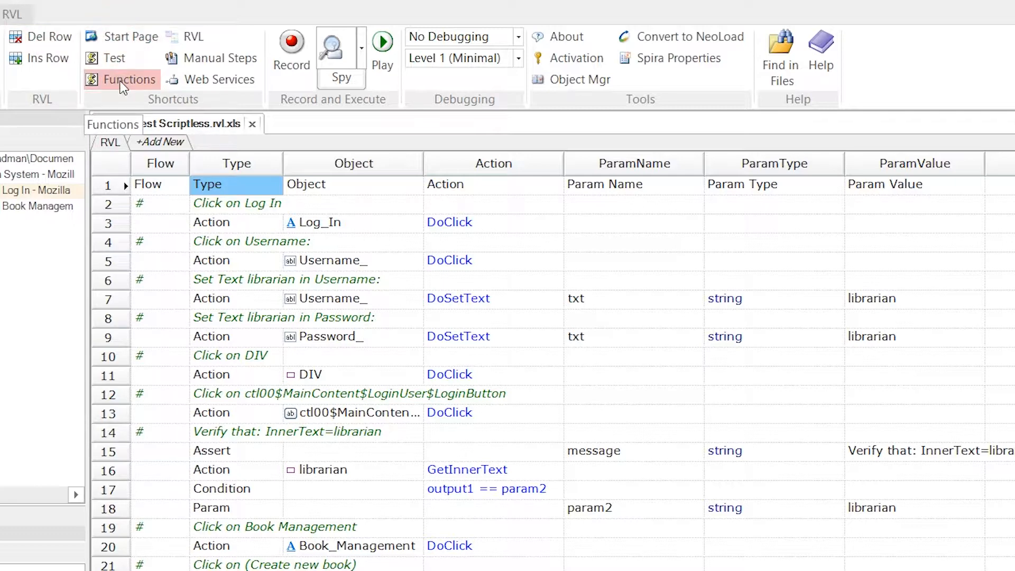
{"action": "left_click", "coordinate": [143, 79]}
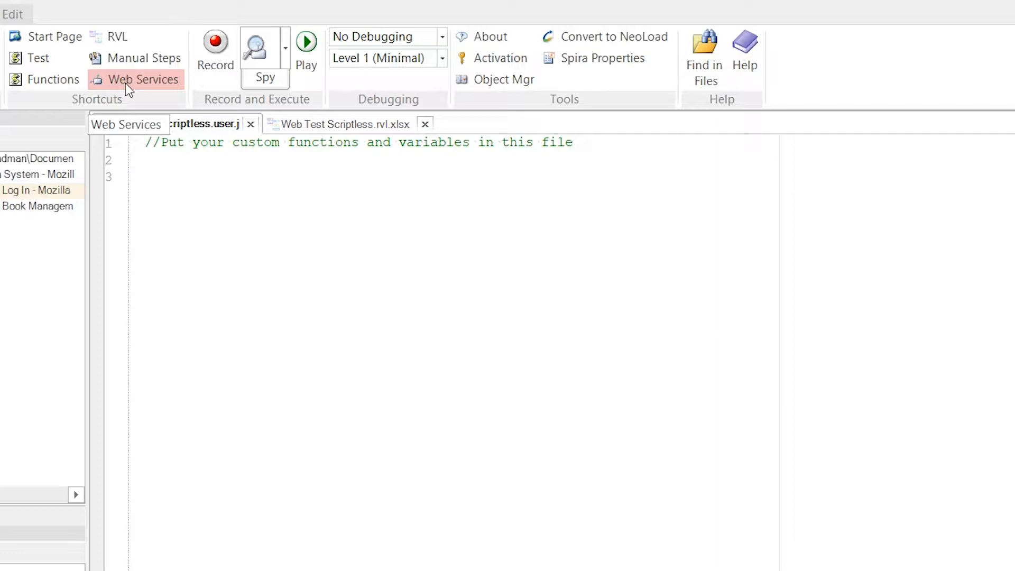
{"action": "left_click", "coordinate": [146, 58]}
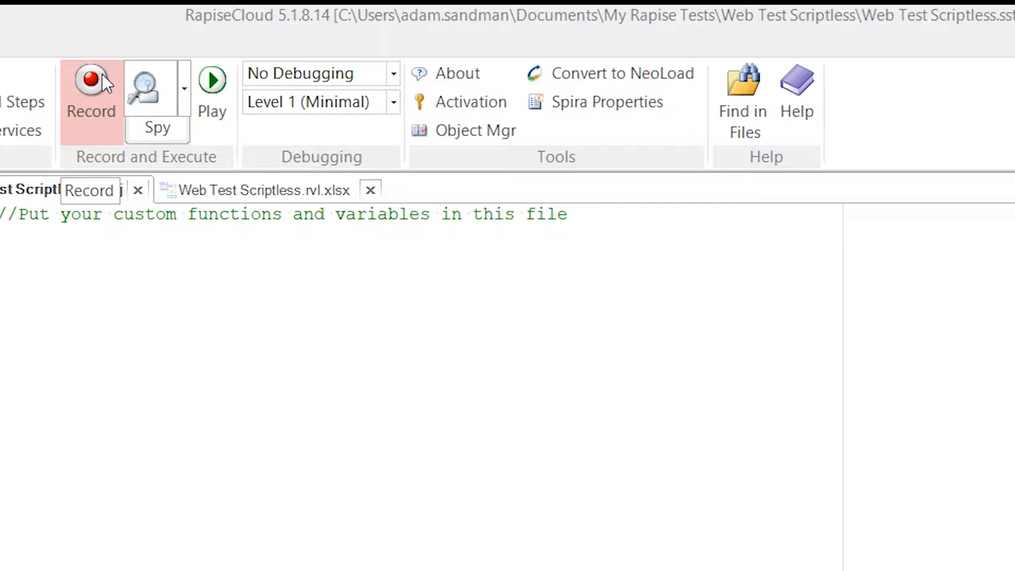
{"action": "mouse_move", "coordinate": [105, 84]}
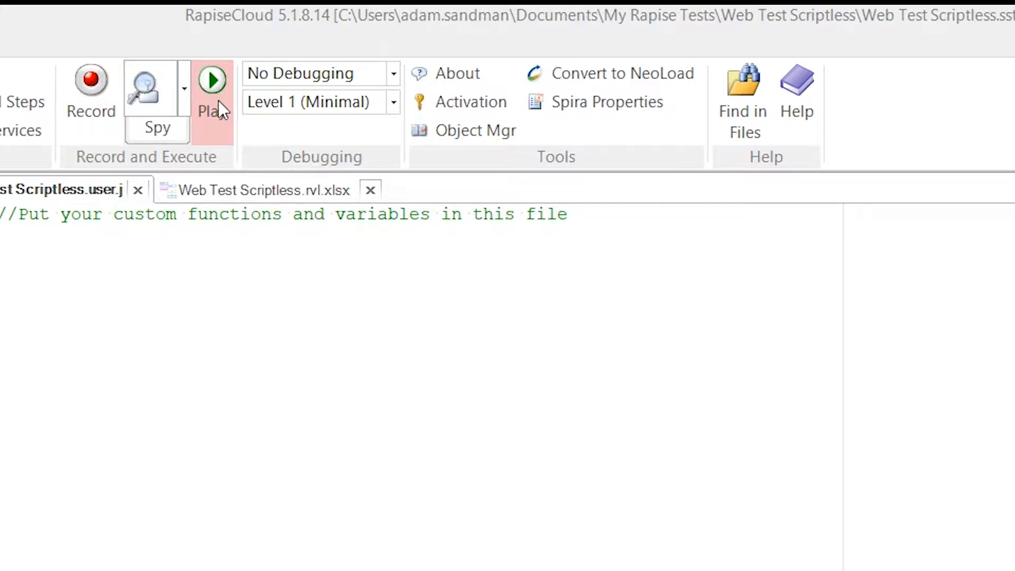
{"action": "mouse_move", "coordinate": [156, 87]}
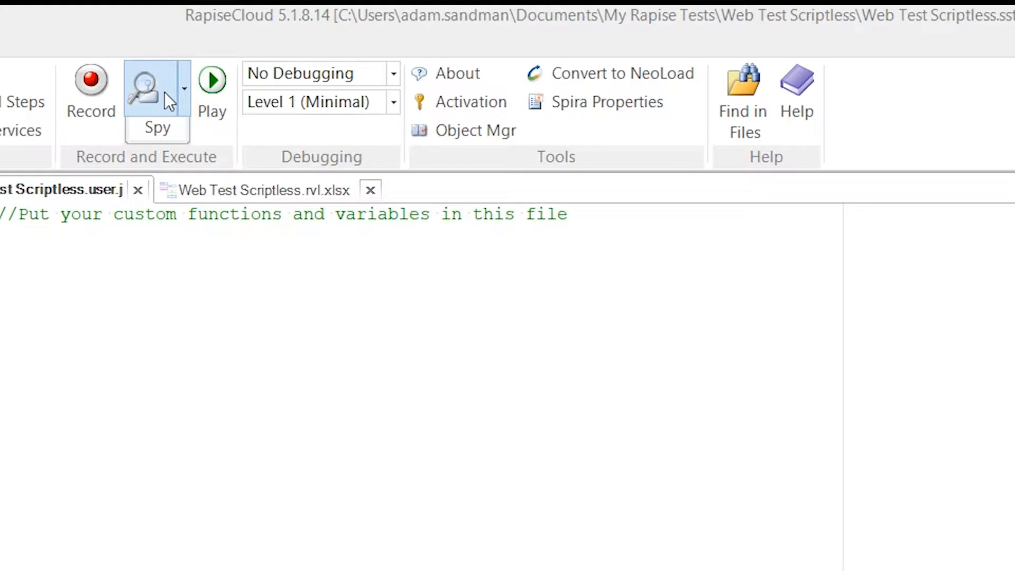
Show the Spy dropdown's object technology types, with UIAutomation Object selected.
{"action": "left_click", "coordinate": [184, 89]}
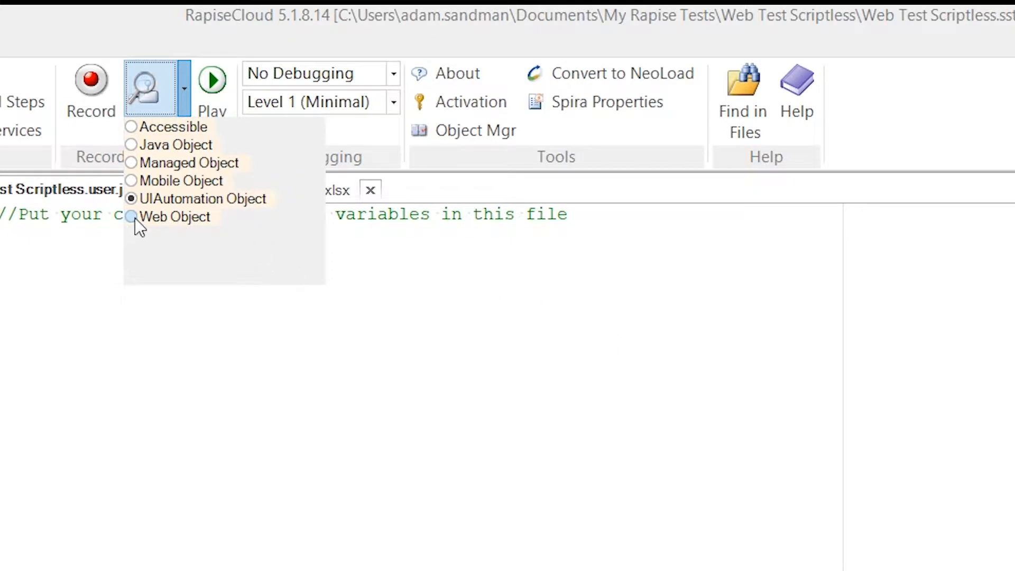
{"action": "mouse_move", "coordinate": [190, 230]}
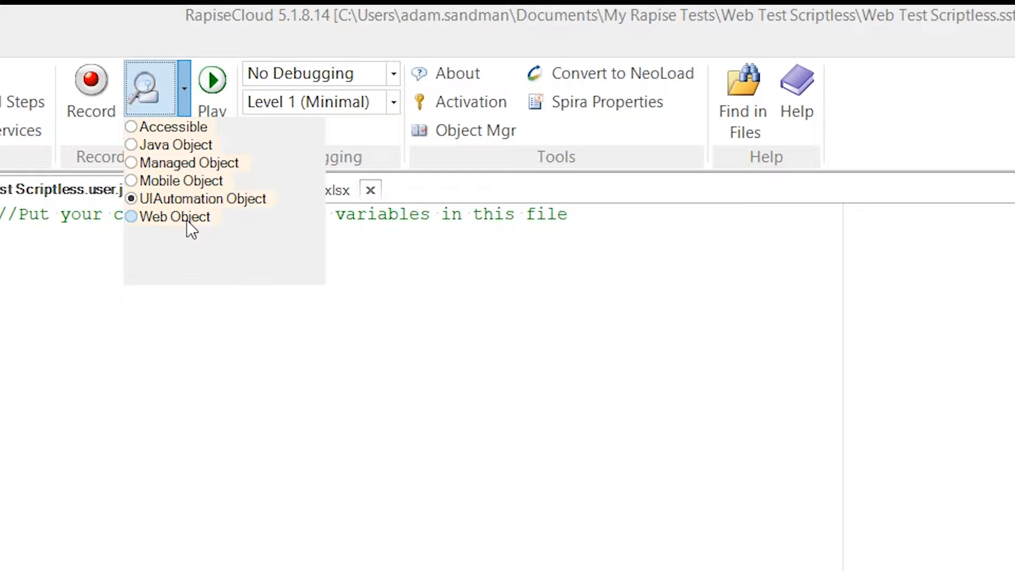
{"action": "mouse_move", "coordinate": [187, 188]}
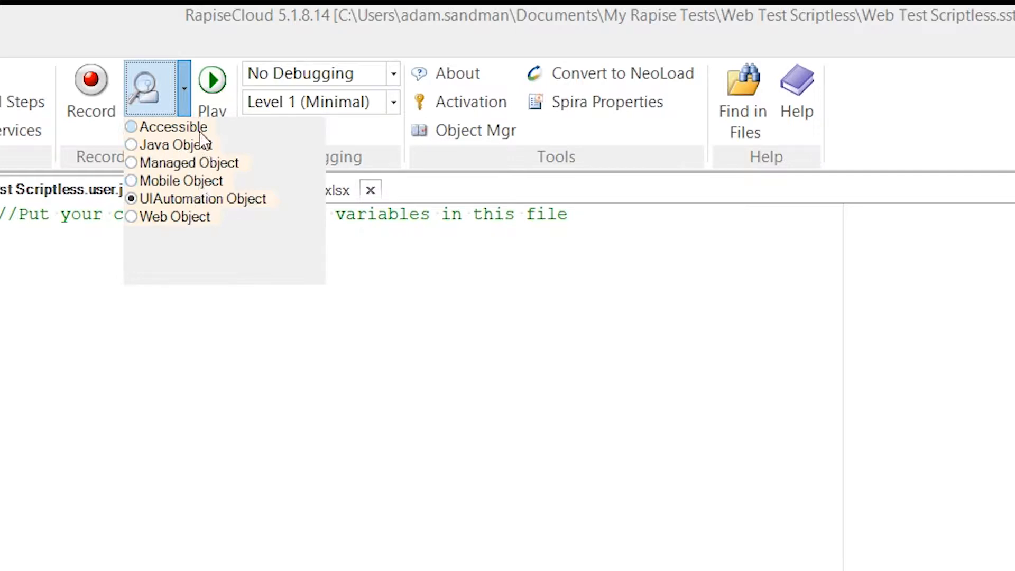
{"action": "mouse_move", "coordinate": [150, 117]}
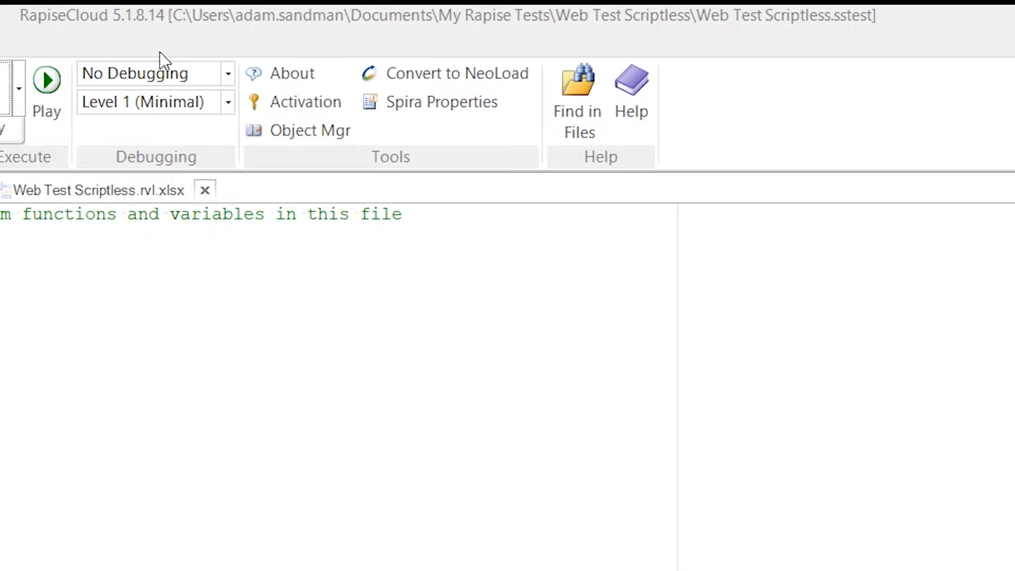
{"action": "mouse_move", "coordinate": [162, 58]}
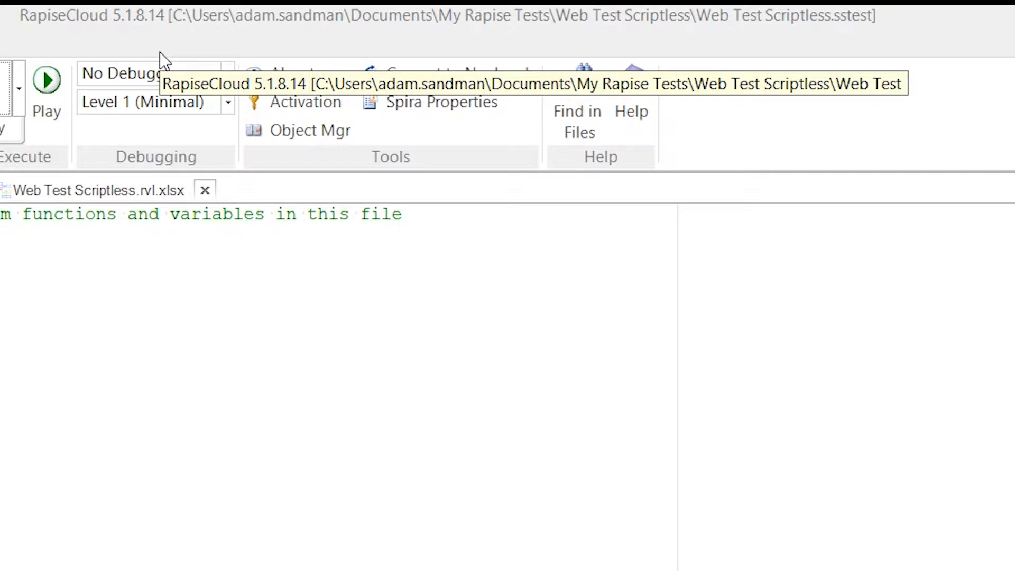
{"action": "mouse_move", "coordinate": [300, 42]}
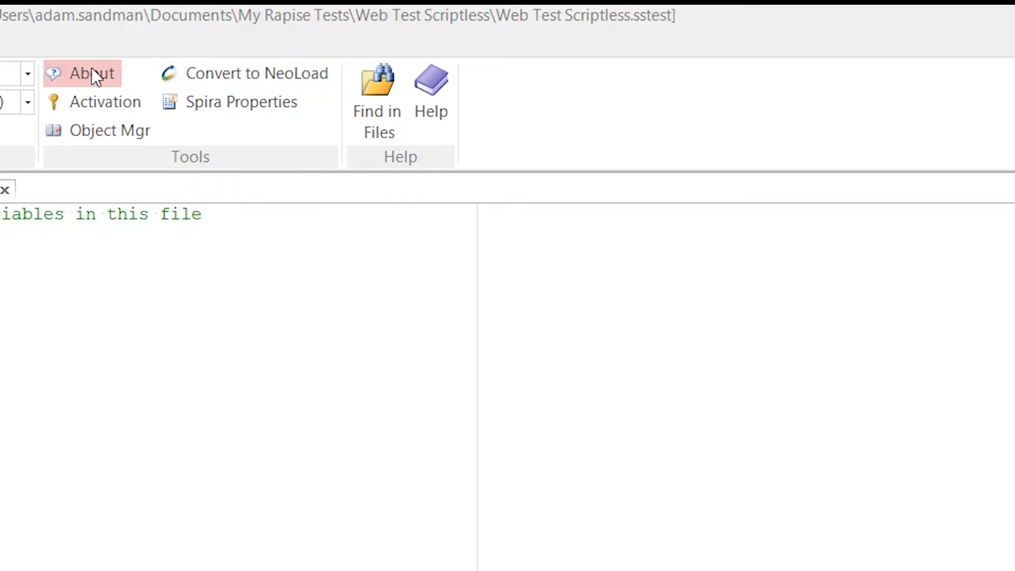
{"action": "mouse_move", "coordinate": [110, 131]}
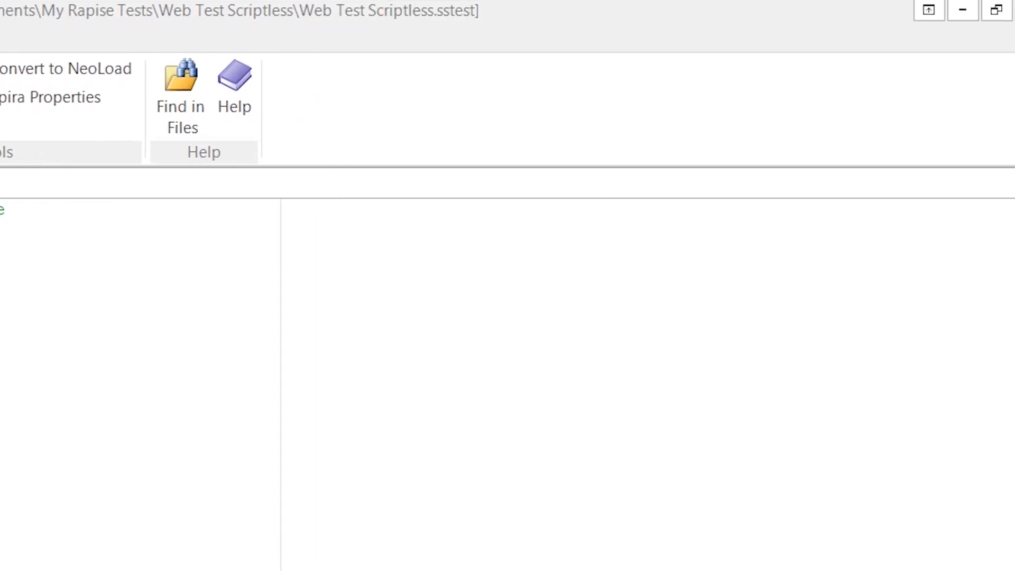
{"action": "mouse_move", "coordinate": [234, 91]}
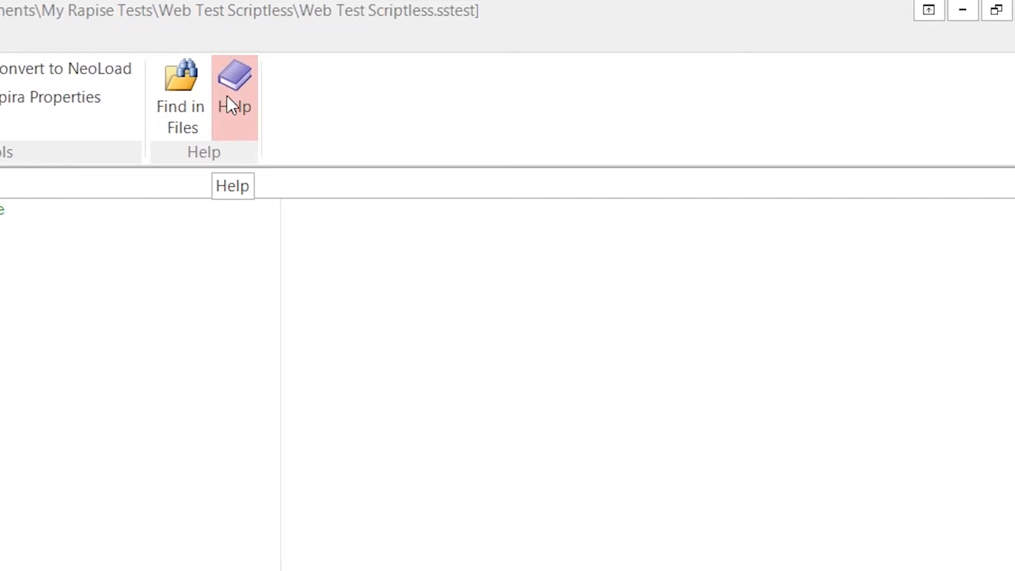
Close the Rapise User Manual HtmlHelp window to get back to the functions file.
{"action": "left_click", "coordinate": [234, 87]}
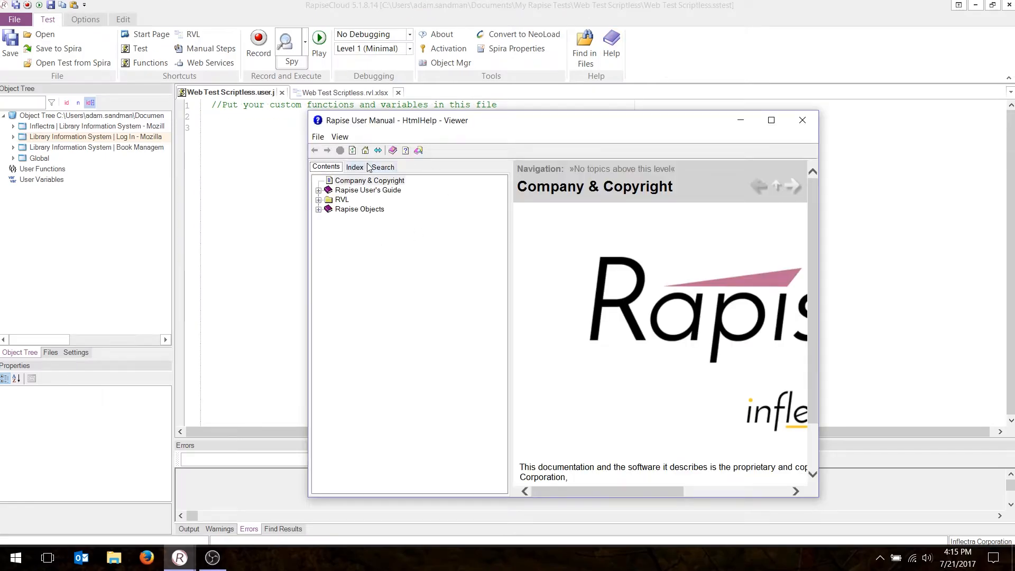
{"action": "left_click", "coordinate": [803, 120]}
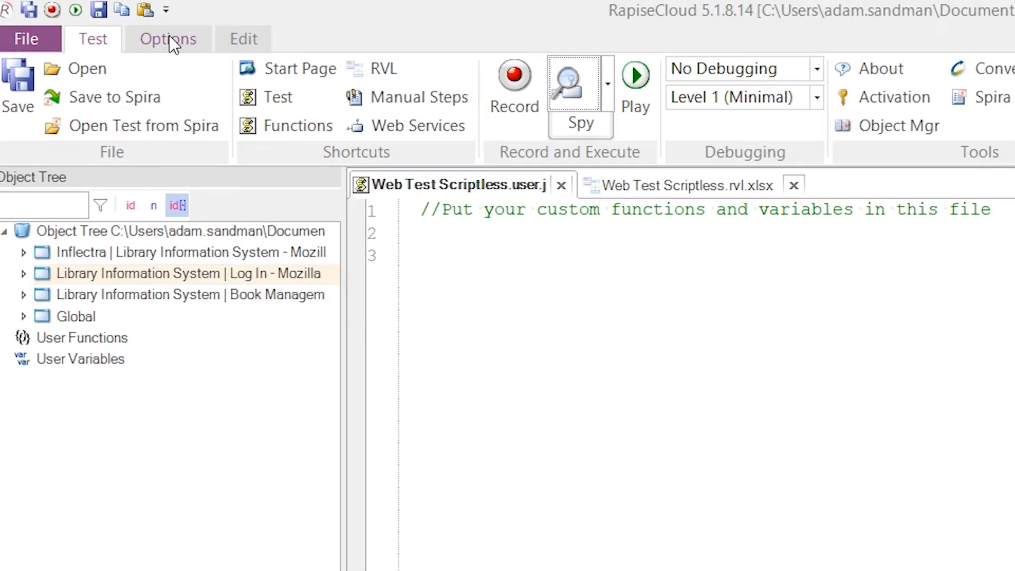
Open Settings from the Options tab, review the Options dialog, and close it unchanged.
{"action": "left_click", "coordinate": [167, 38]}
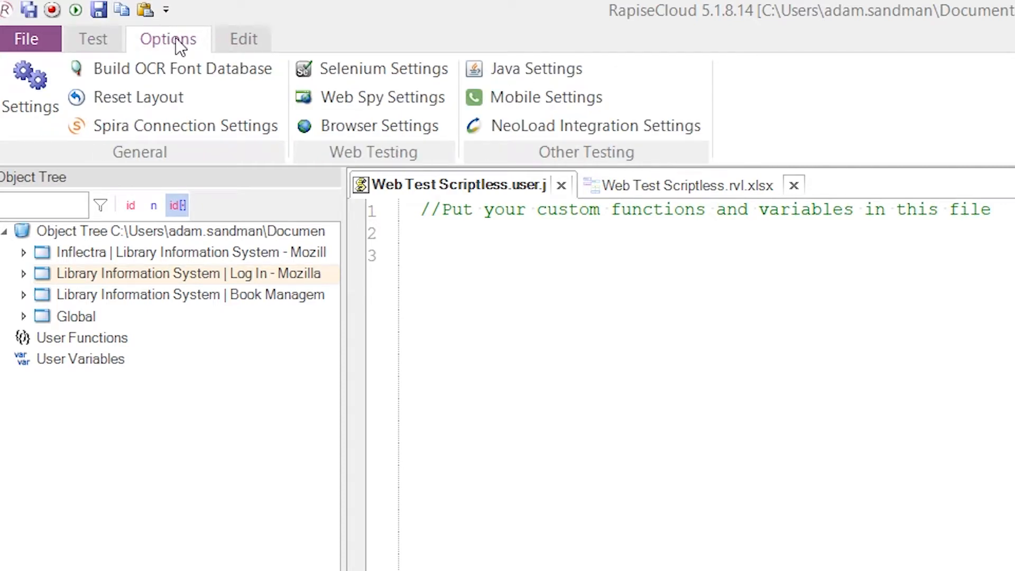
{"action": "mouse_move", "coordinate": [226, 44]}
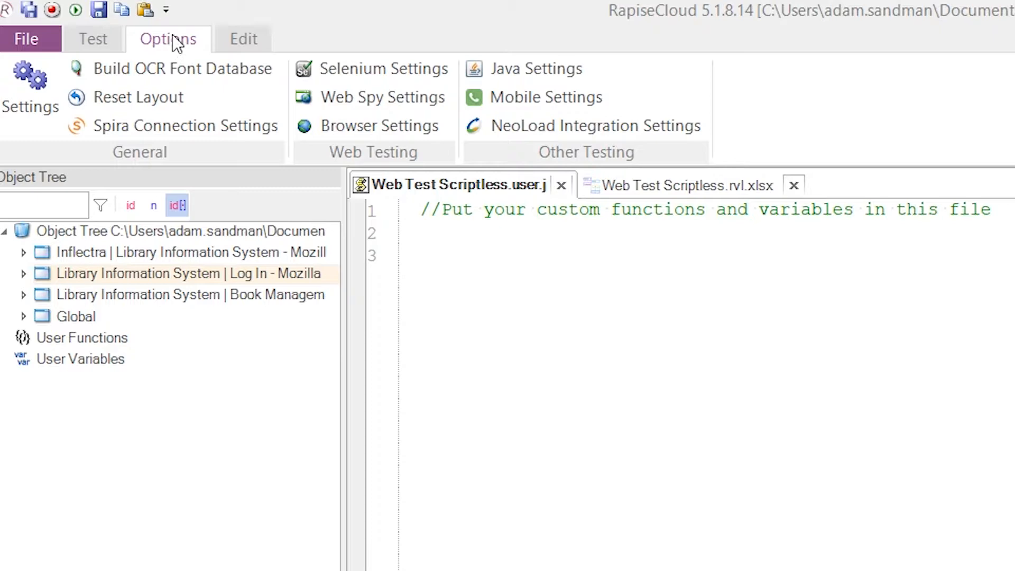
{"action": "left_click", "coordinate": [29, 78]}
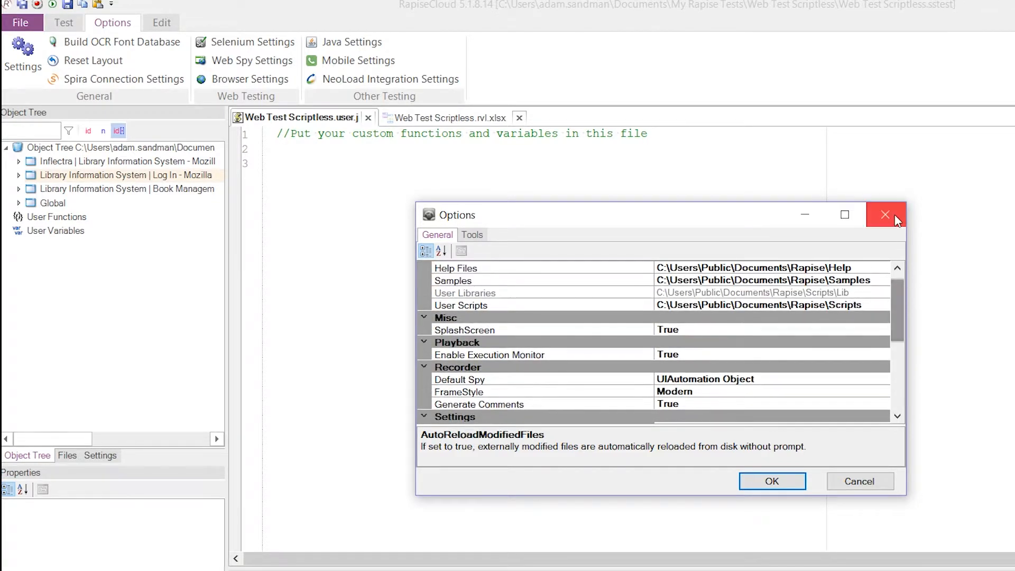
{"action": "mouse_move", "coordinate": [763, 331]}
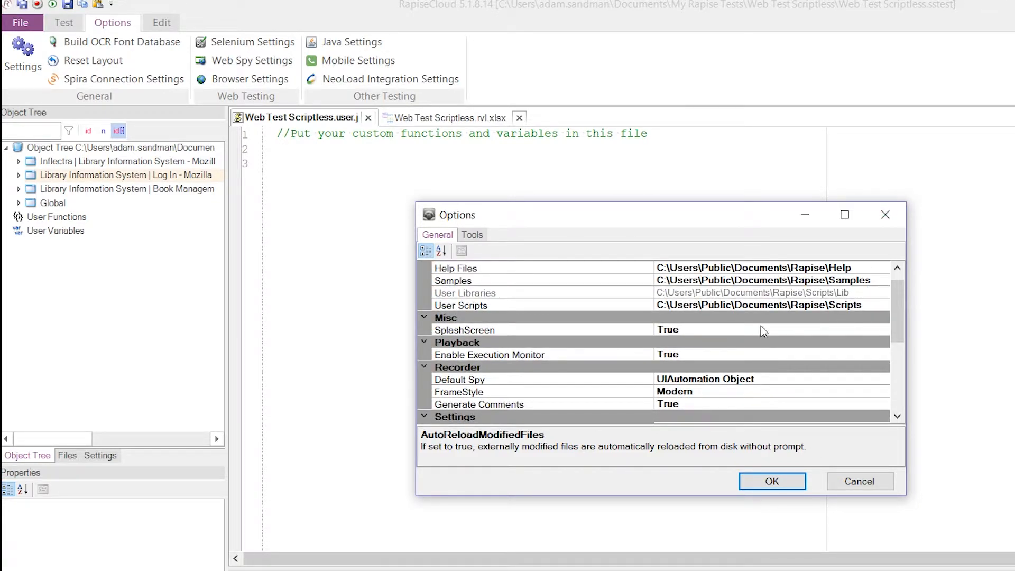
{"action": "left_click", "coordinate": [771, 481]}
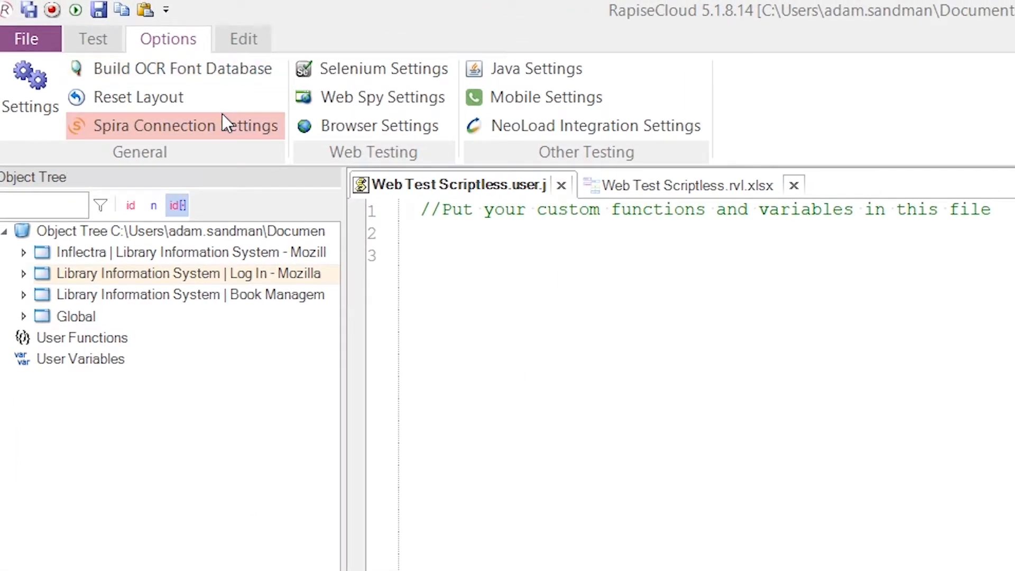
{"action": "mouse_move", "coordinate": [227, 133]}
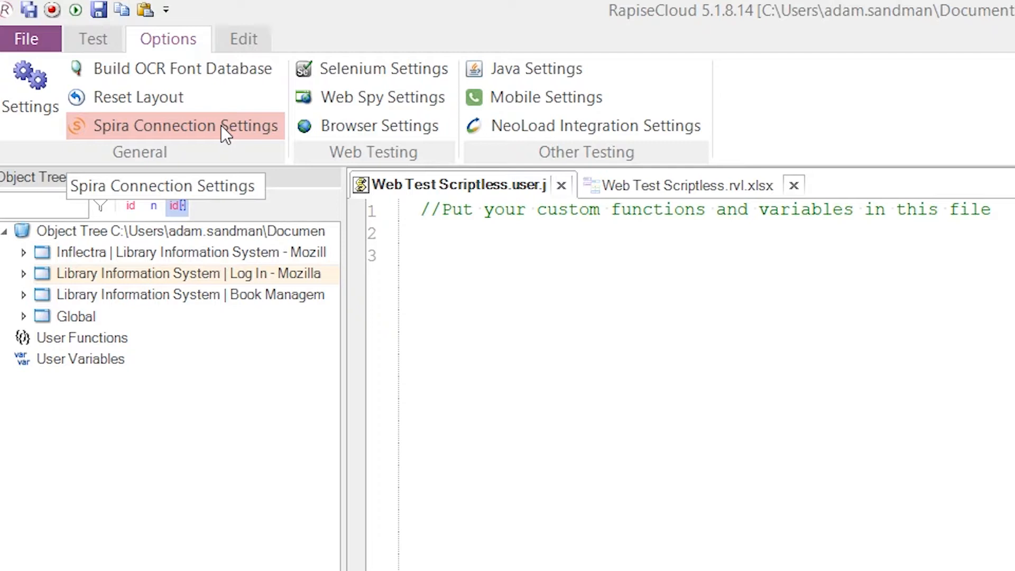
{"action": "mouse_move", "coordinate": [135, 97]}
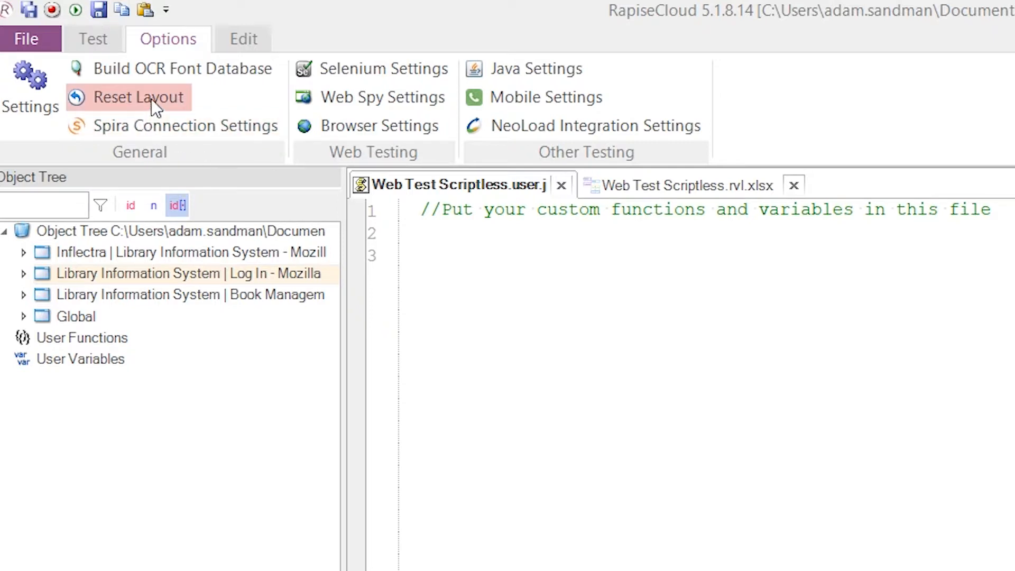
{"action": "mouse_move", "coordinate": [207, 104]}
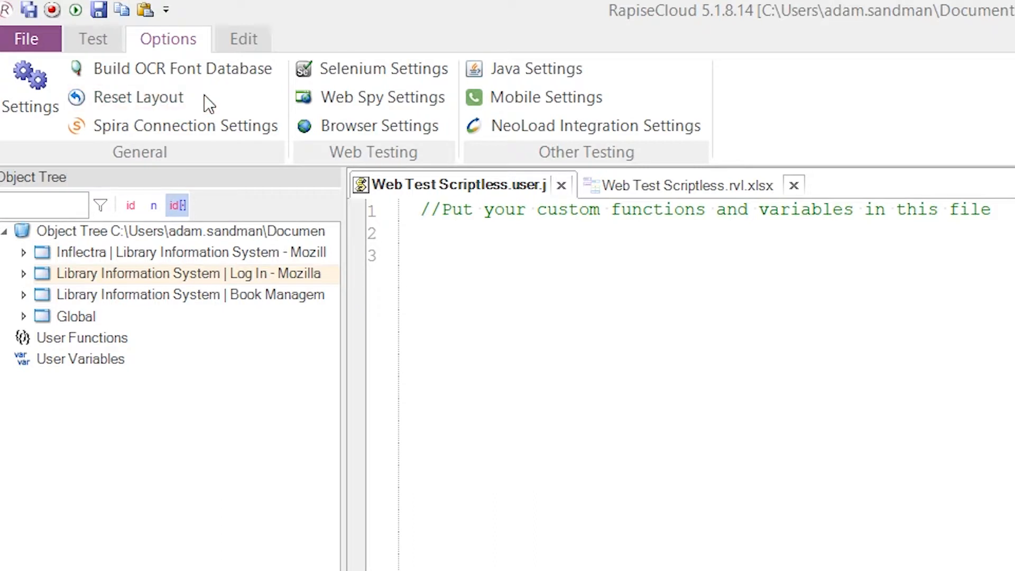
{"action": "mouse_move", "coordinate": [327, 49]}
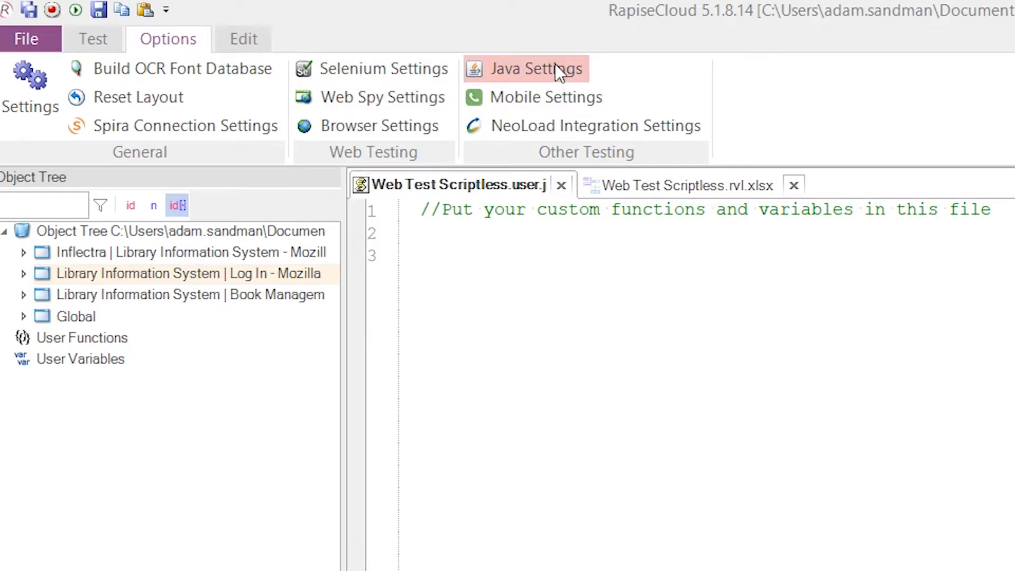
{"action": "mouse_move", "coordinate": [555, 69]}
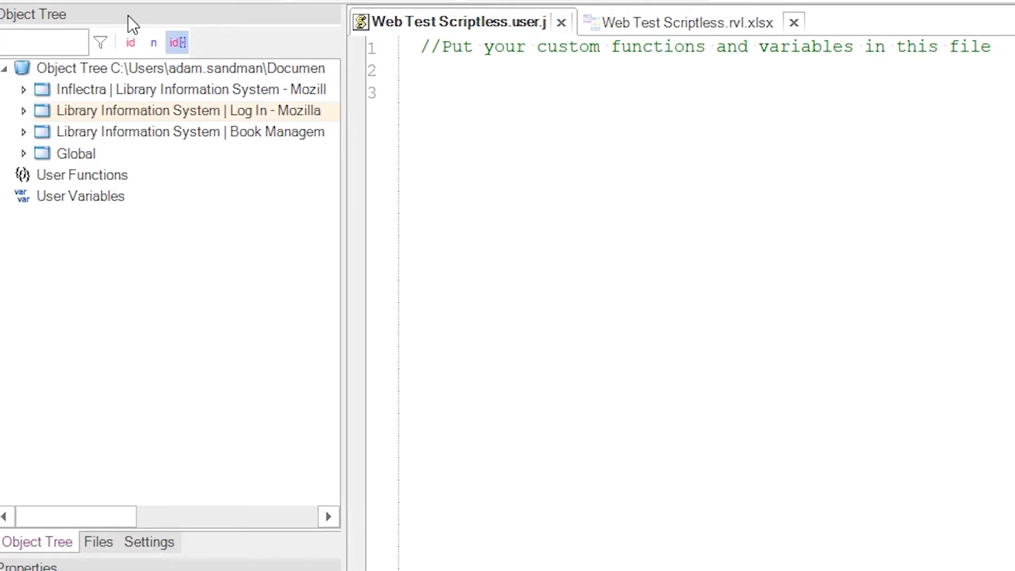
{"action": "mouse_move", "coordinate": [53, 31]}
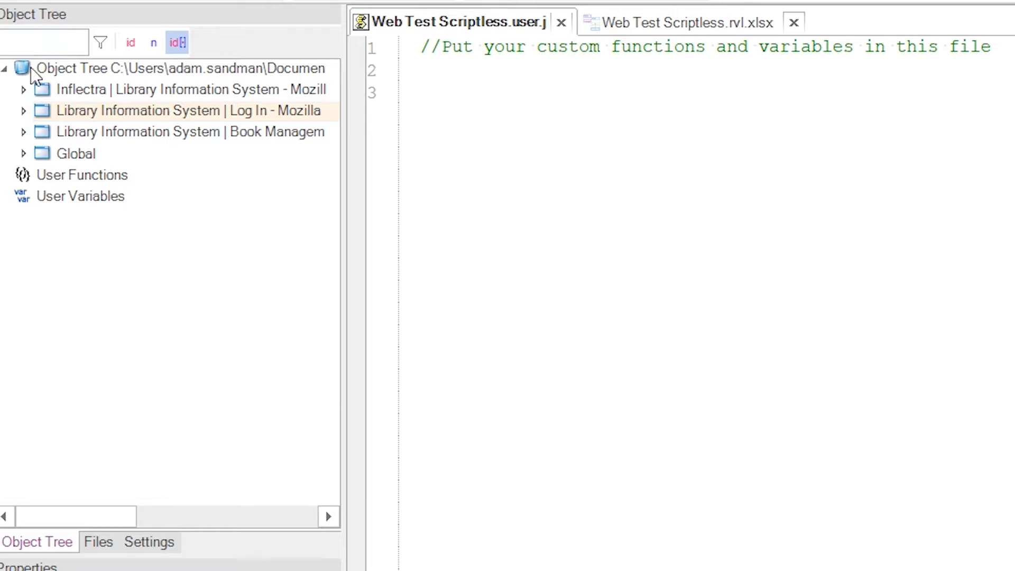
Expand the Inflectra, Log In and Global nodes in the Object Tree.
{"action": "left_click", "coordinate": [23, 90]}
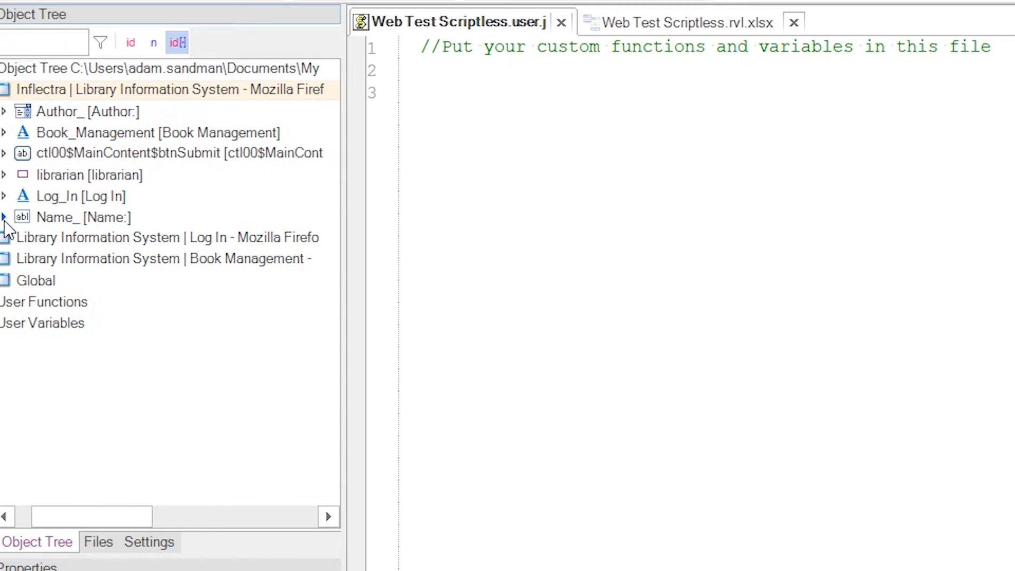
{"action": "left_click", "coordinate": [4, 237]}
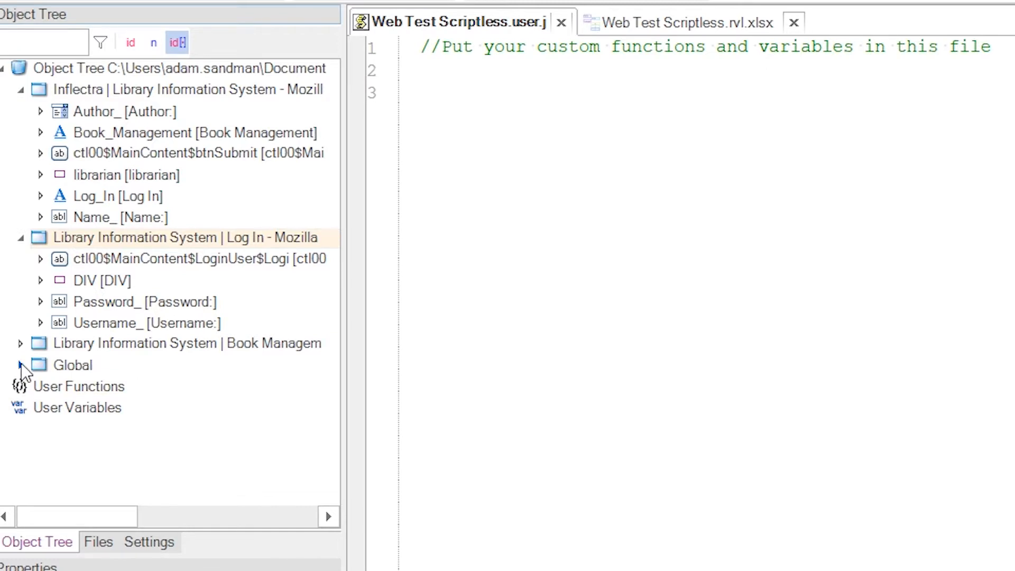
{"action": "left_click", "coordinate": [21, 365]}
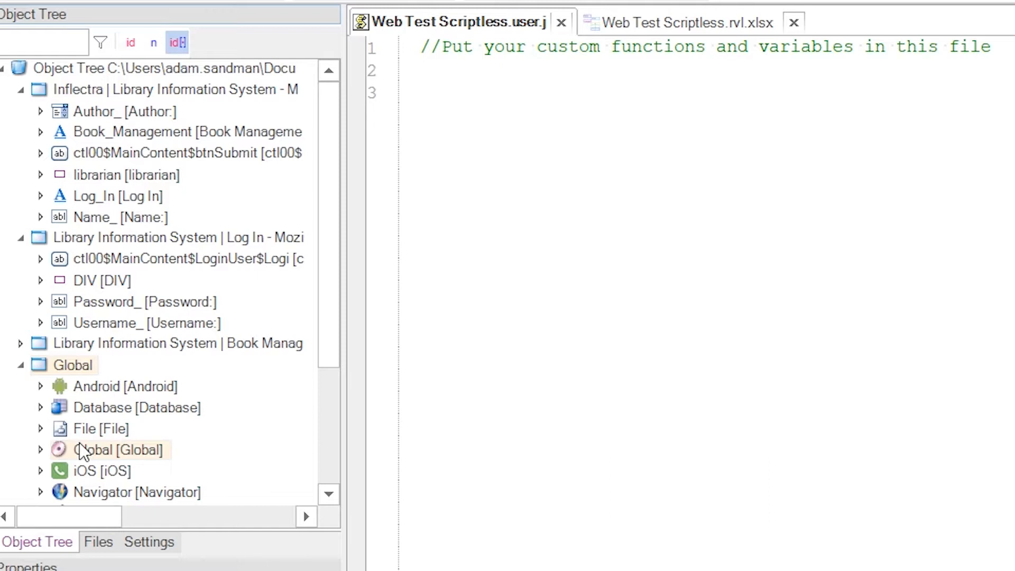
{"action": "mouse_move", "coordinate": [87, 528]}
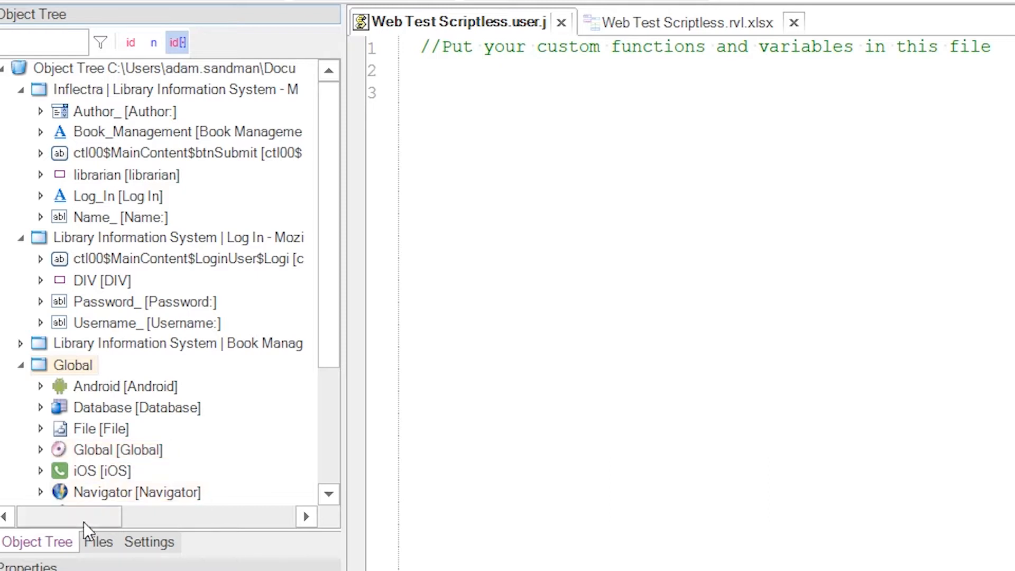
Expand Scripts in the Files panel, view Settings, then open the Rapise Quick Start Guide.
{"action": "left_click", "coordinate": [98, 542]}
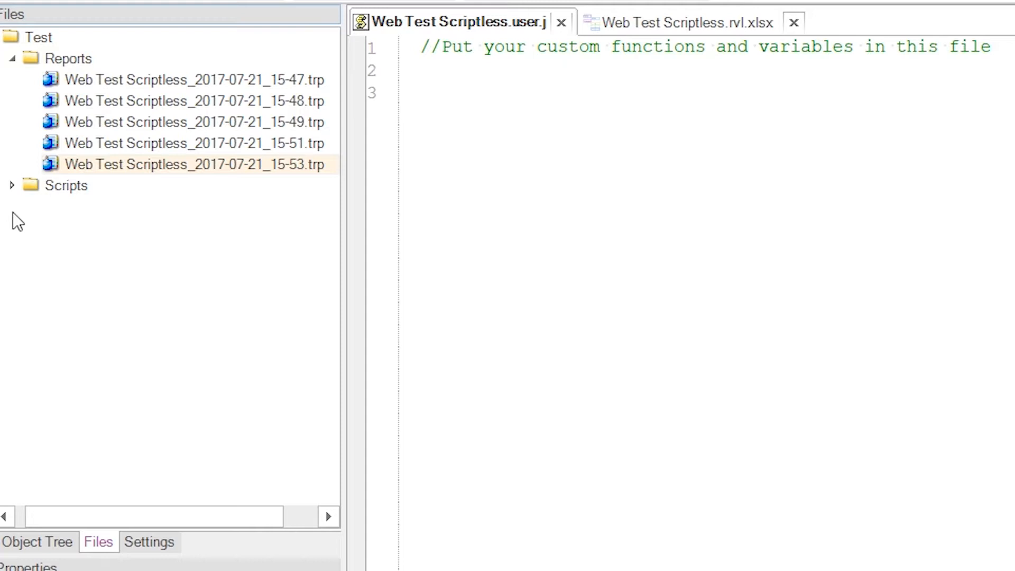
{"action": "left_click", "coordinate": [11, 185]}
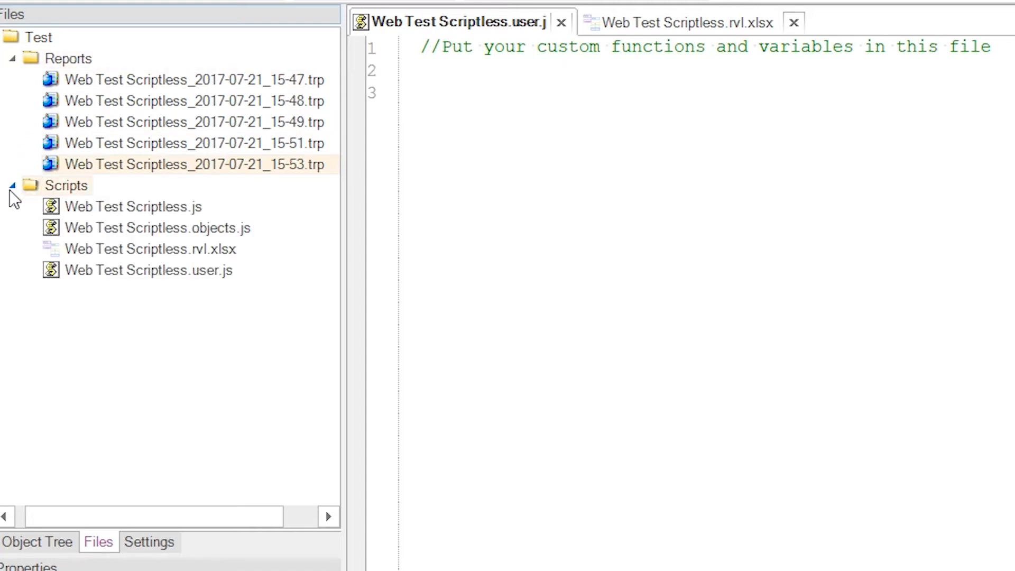
{"action": "left_click", "coordinate": [149, 542]}
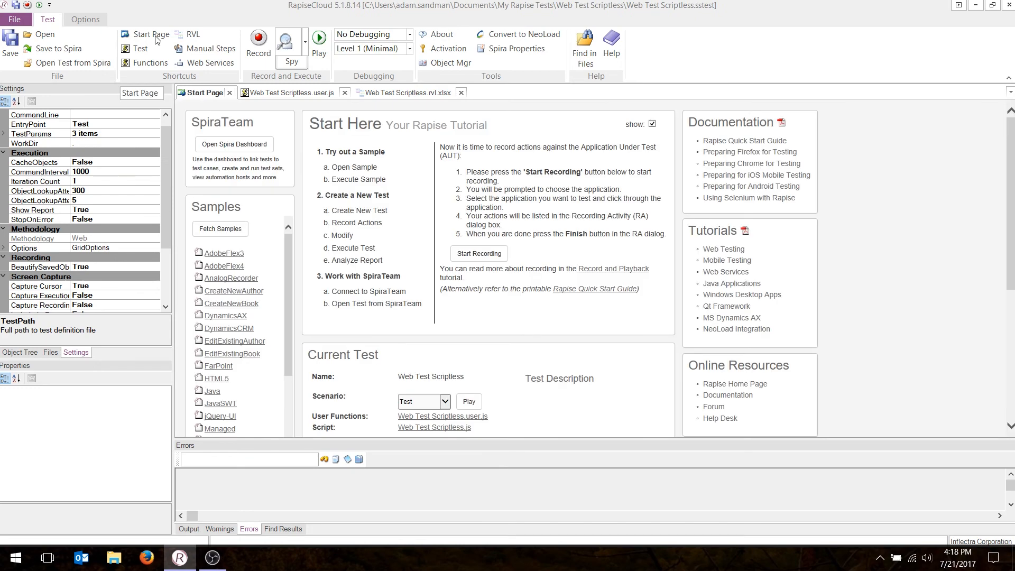
{"action": "left_click", "coordinate": [744, 140]}
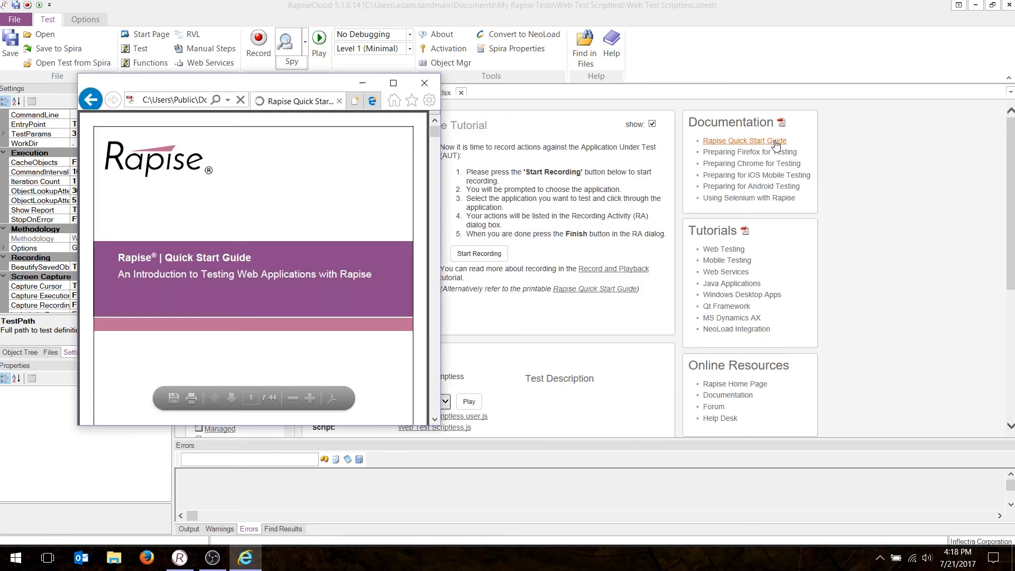